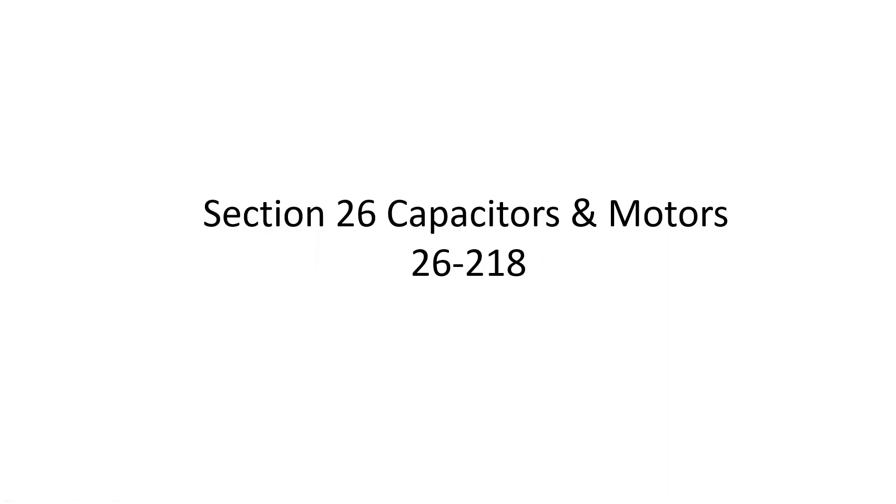
Step: Advance the slideshow to the motor installation wiring diagram for the 10 hp, 240V three-phase motor
key("right")
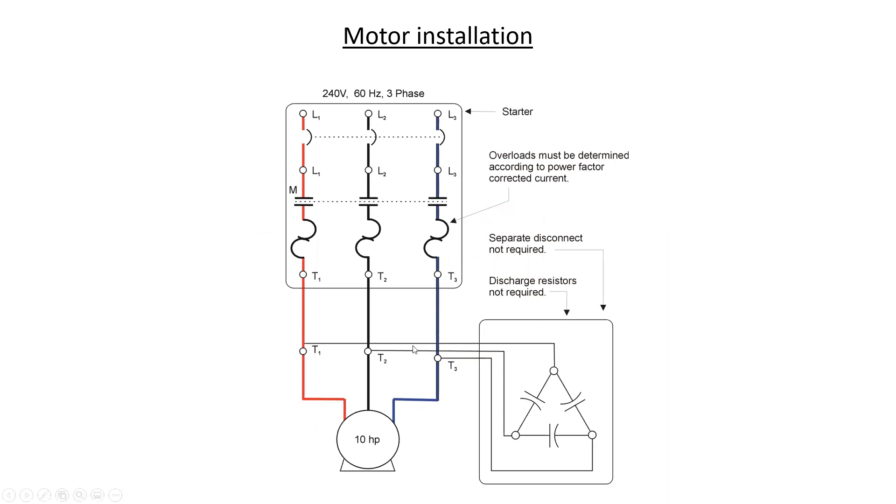
mouse_move(573, 447)
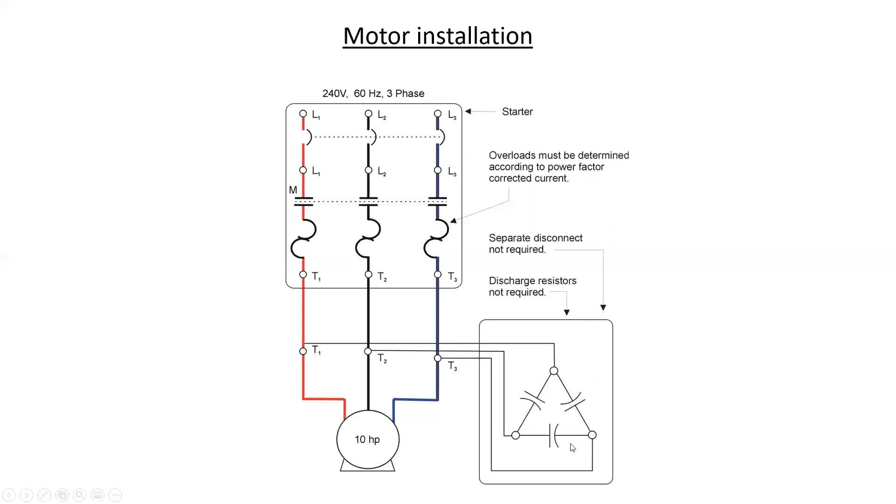
mouse_move(388, 448)
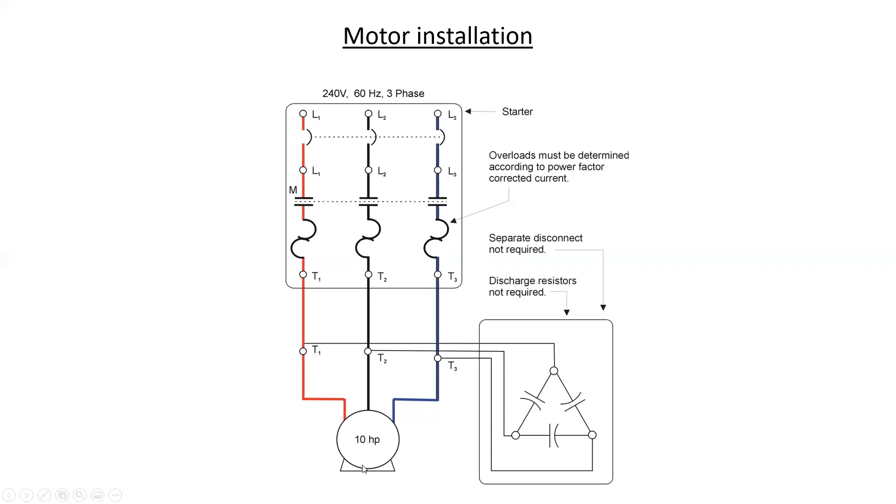
mouse_move(563, 210)
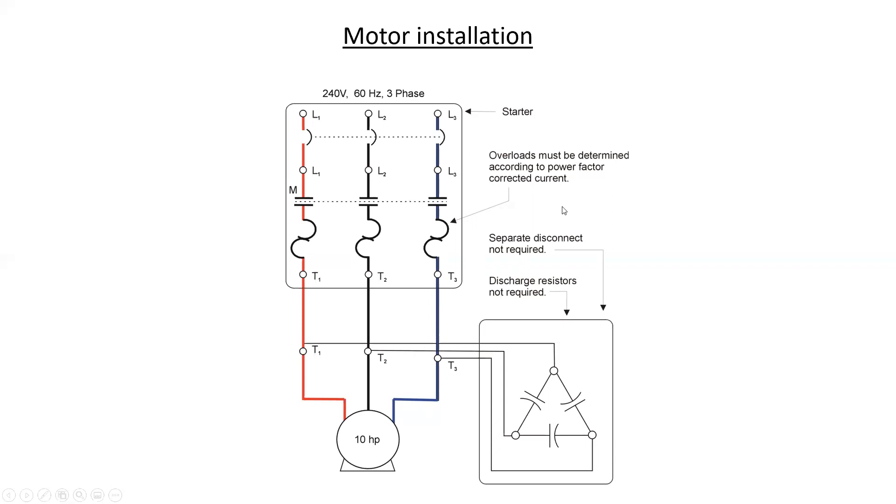
mouse_move(478, 170)
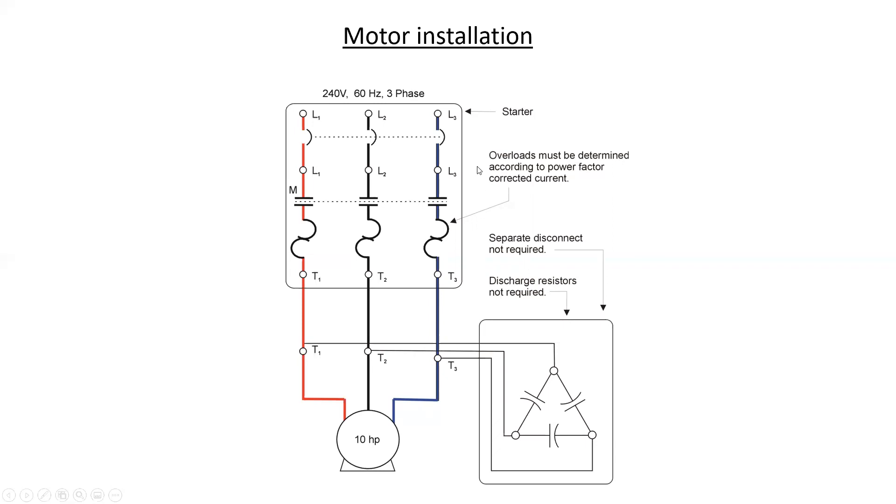
mouse_move(660, 199)
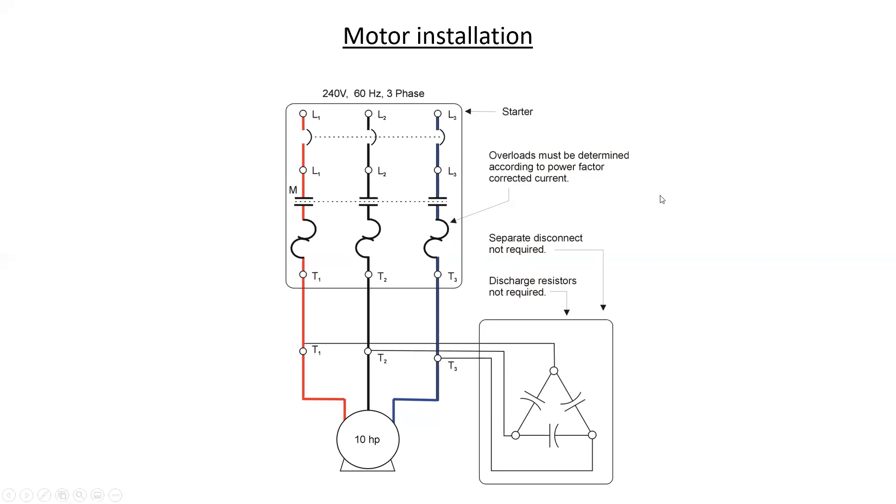
mouse_move(883, 206)
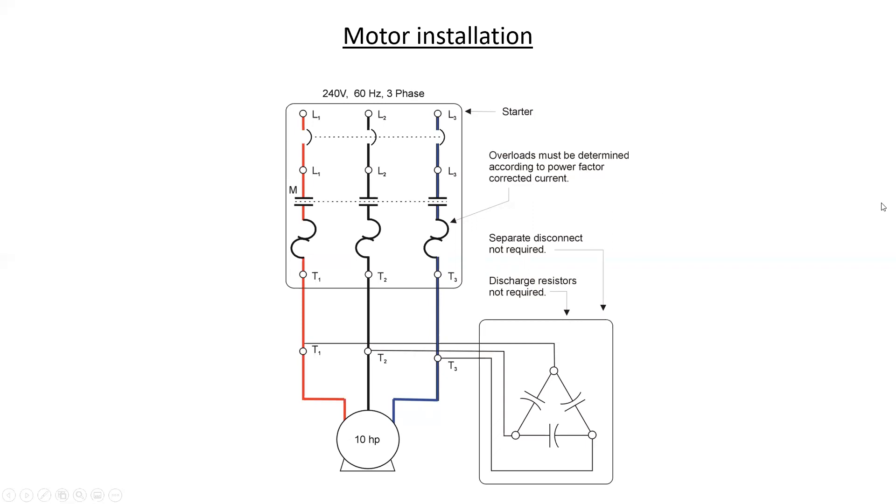
mouse_move(412, 362)
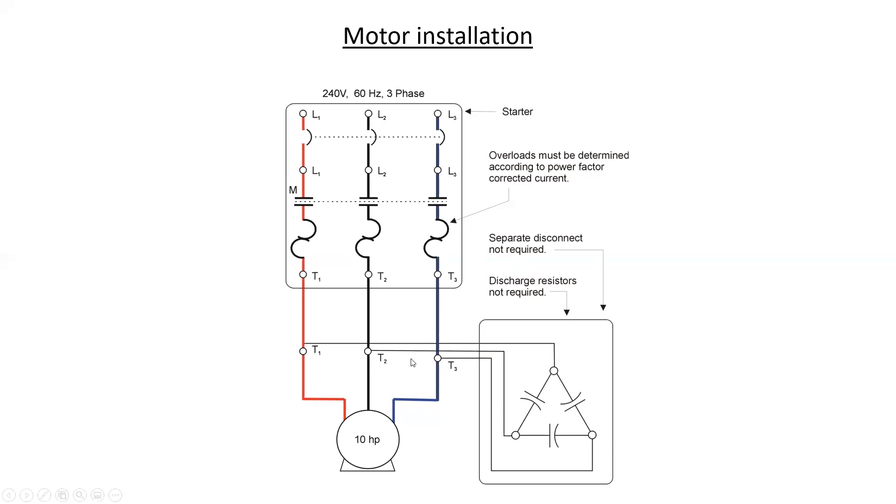
mouse_move(435, 370)
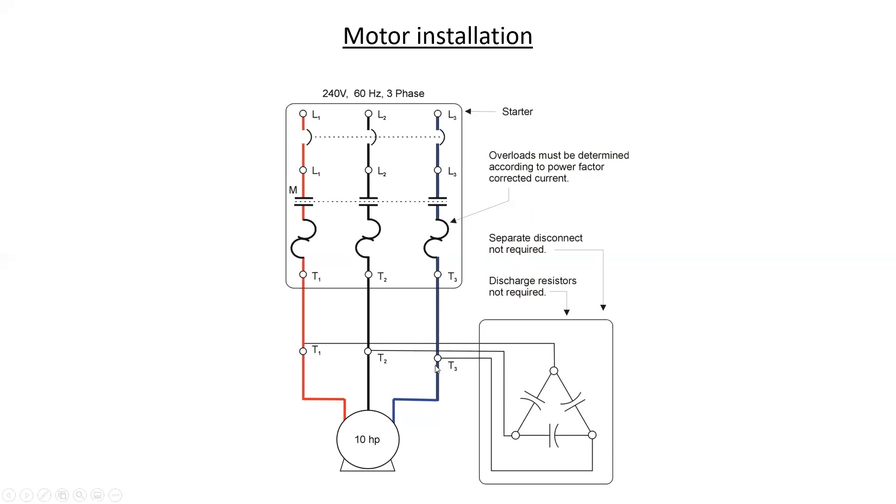
mouse_move(421, 400)
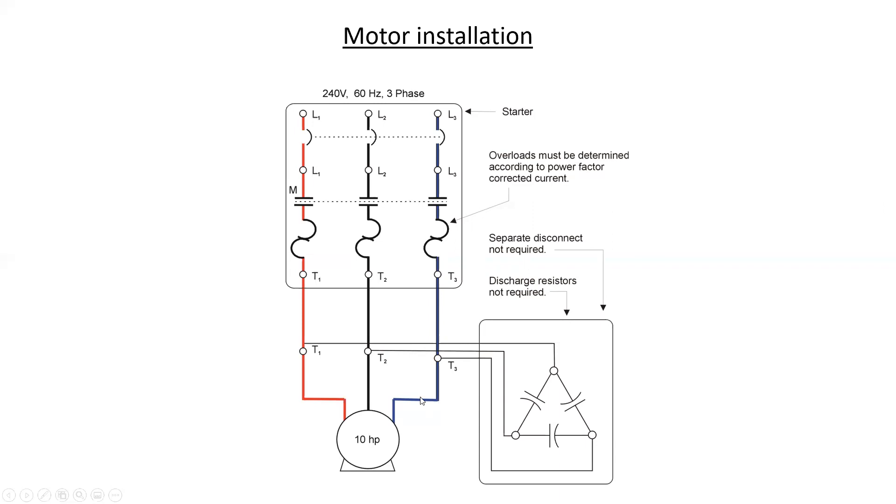
mouse_move(433, 369)
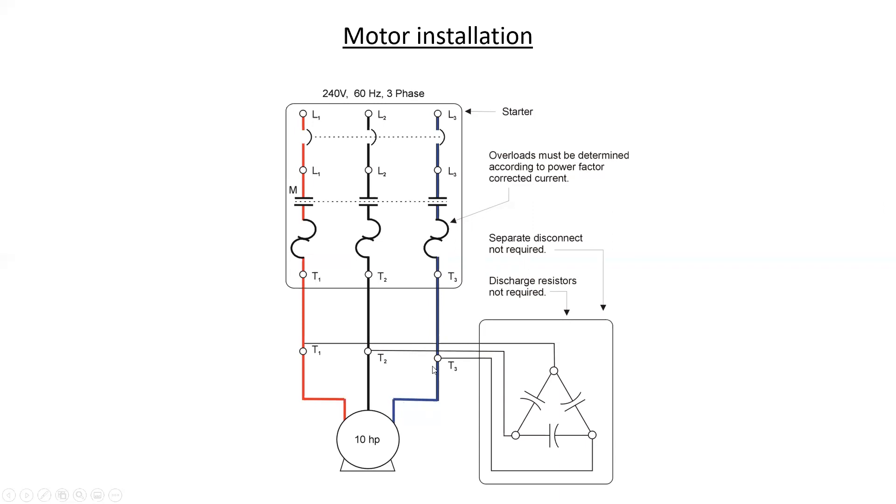
mouse_move(442, 400)
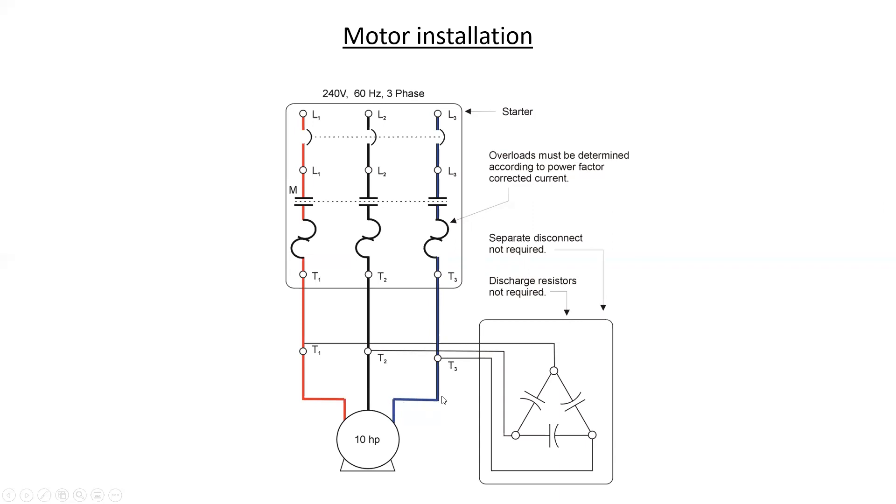
mouse_move(445, 362)
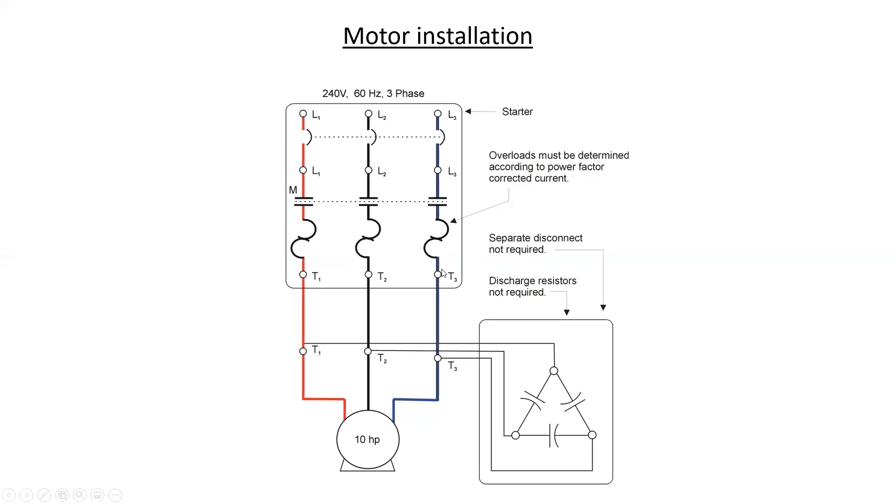
mouse_move(599, 268)
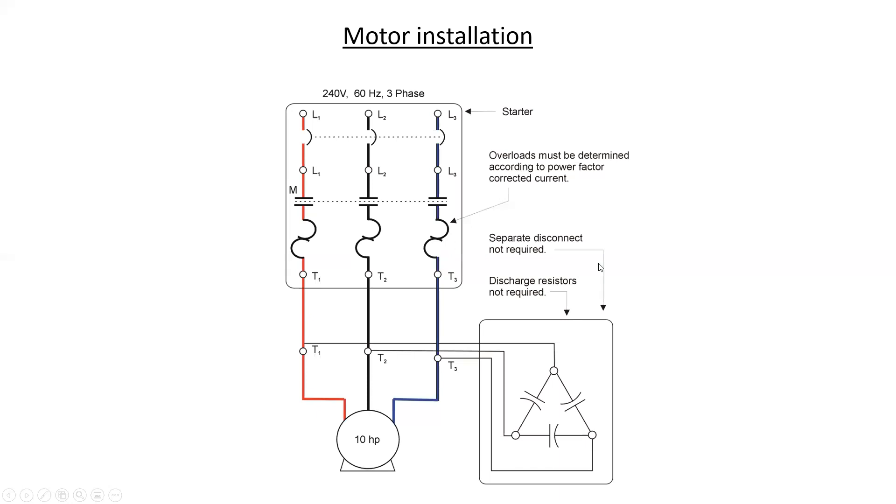
mouse_move(883, 238)
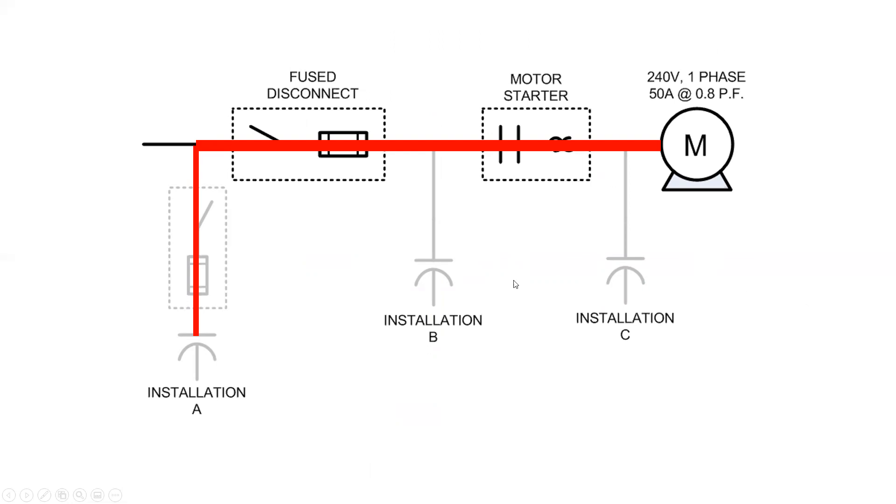
mouse_move(205, 238)
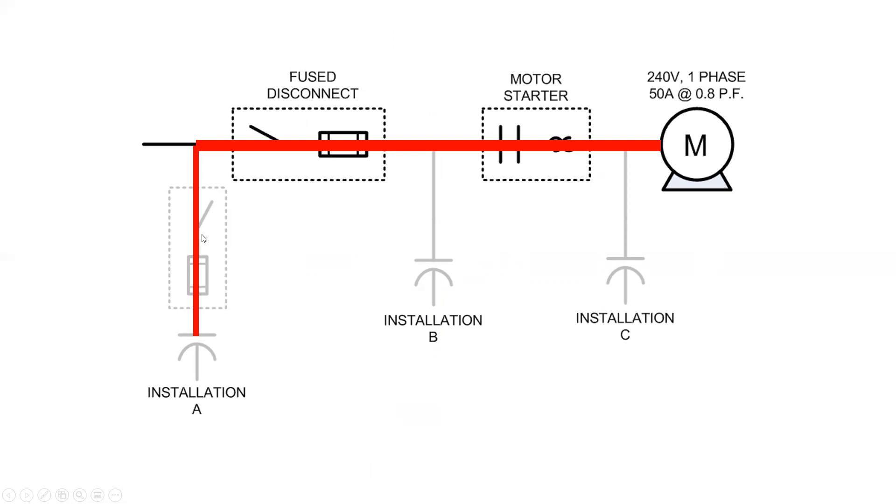
mouse_move(161, 153)
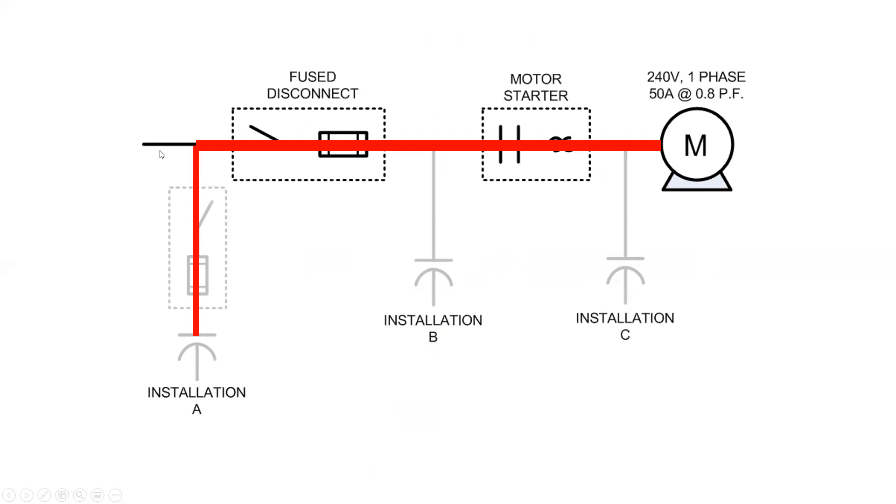
mouse_move(189, 150)
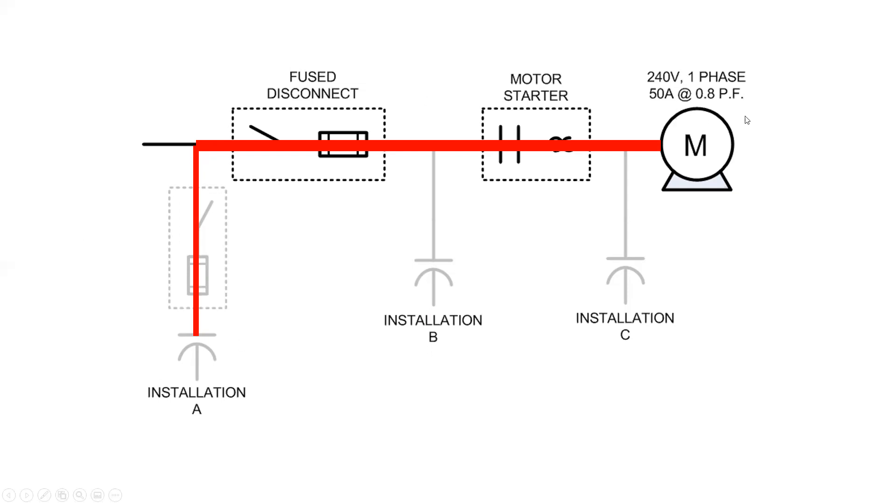
mouse_move(788, 122)
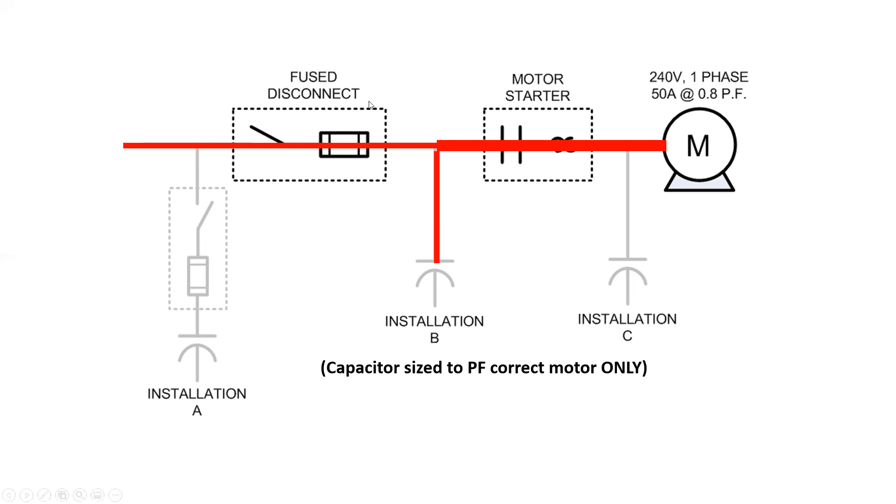
mouse_move(338, 144)
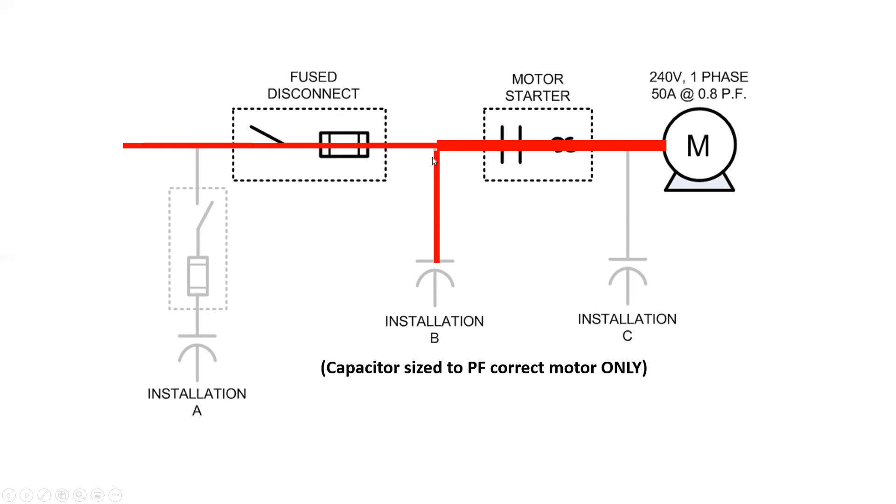
mouse_move(455, 344)
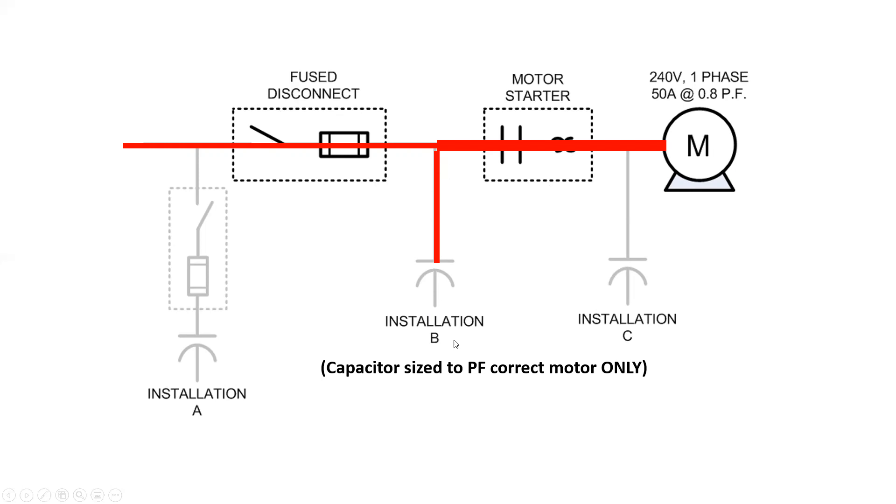
mouse_move(811, 445)
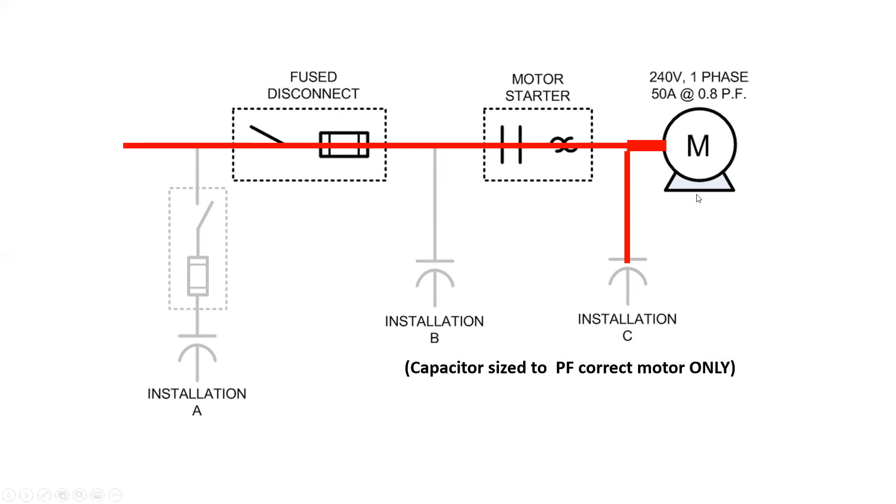
mouse_move(498, 127)
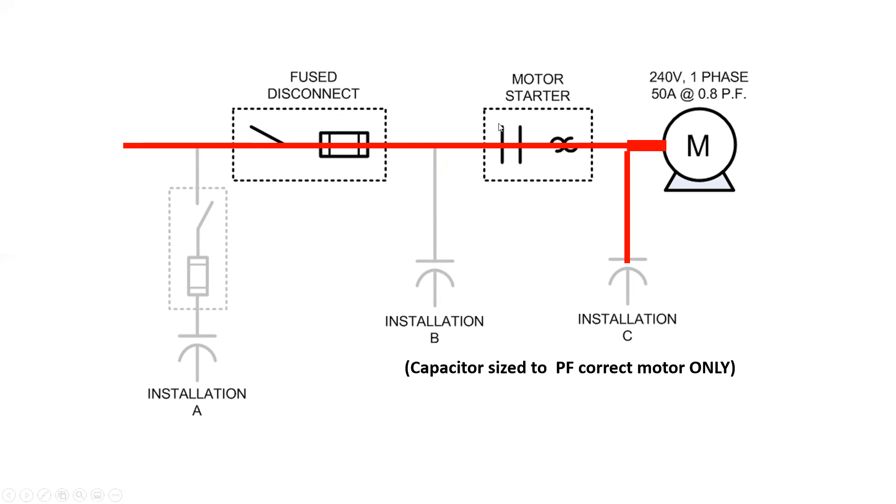
mouse_move(589, 154)
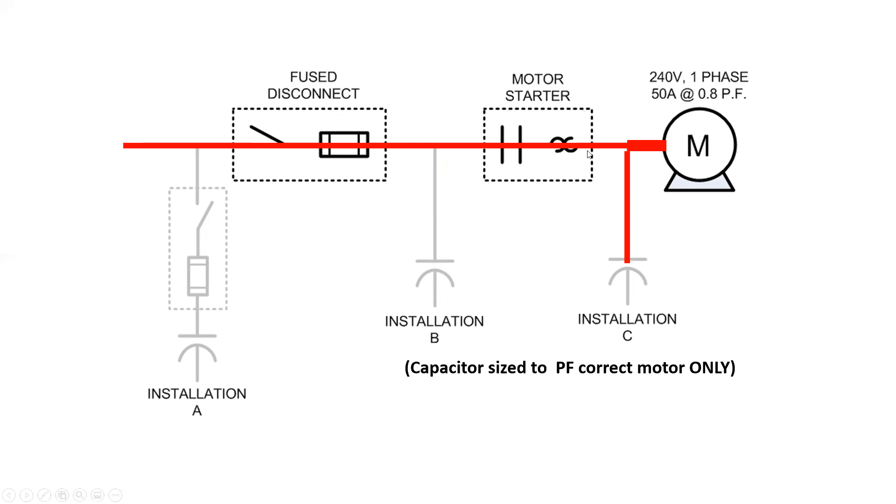
mouse_move(467, 152)
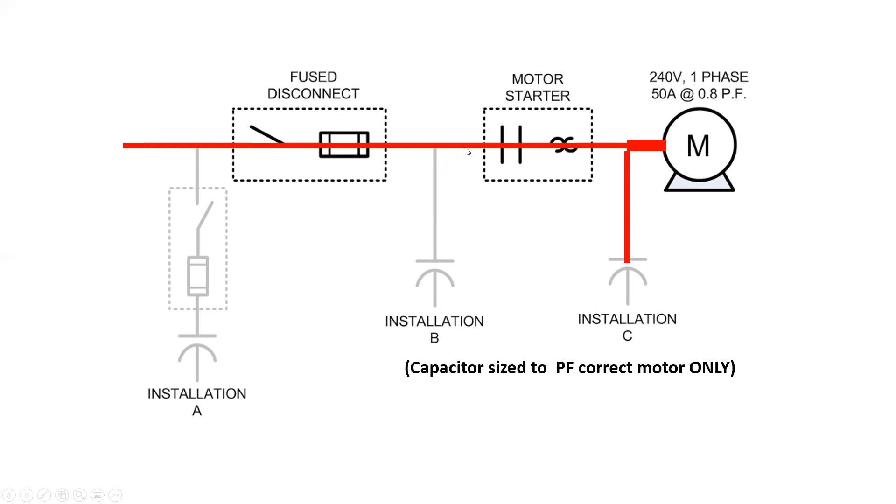
mouse_move(494, 111)
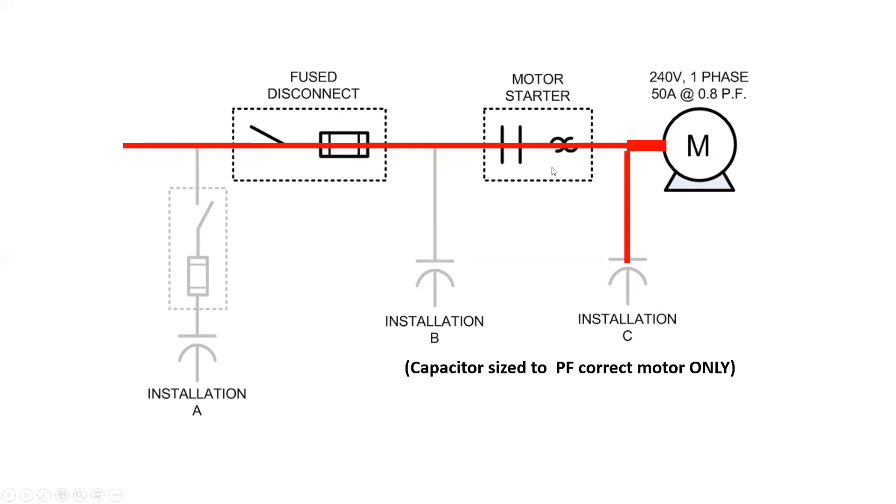
mouse_move(557, 179)
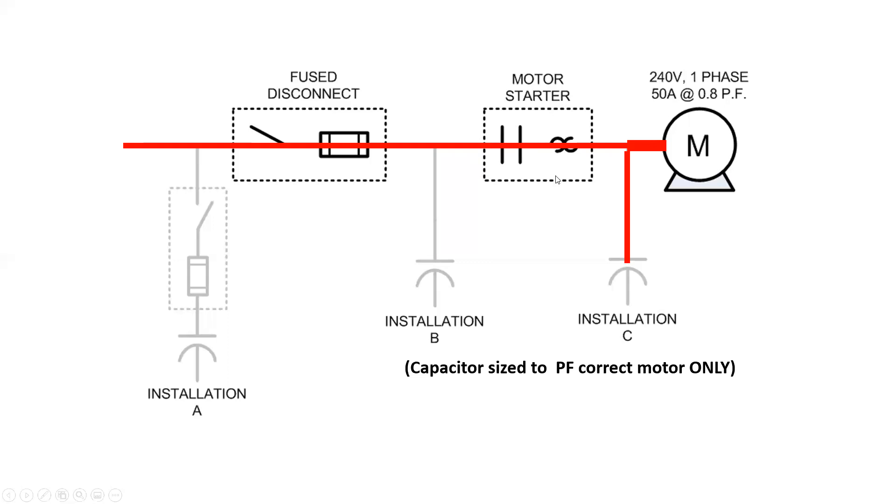
mouse_move(546, 159)
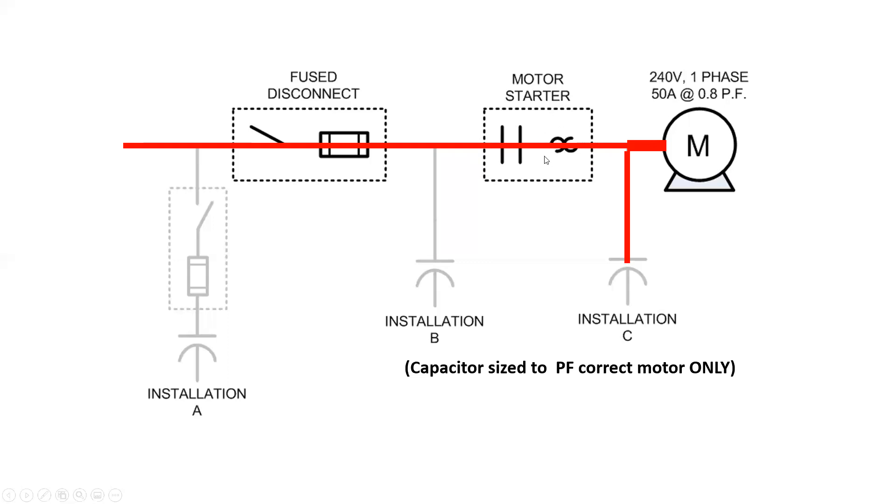
mouse_move(848, 246)
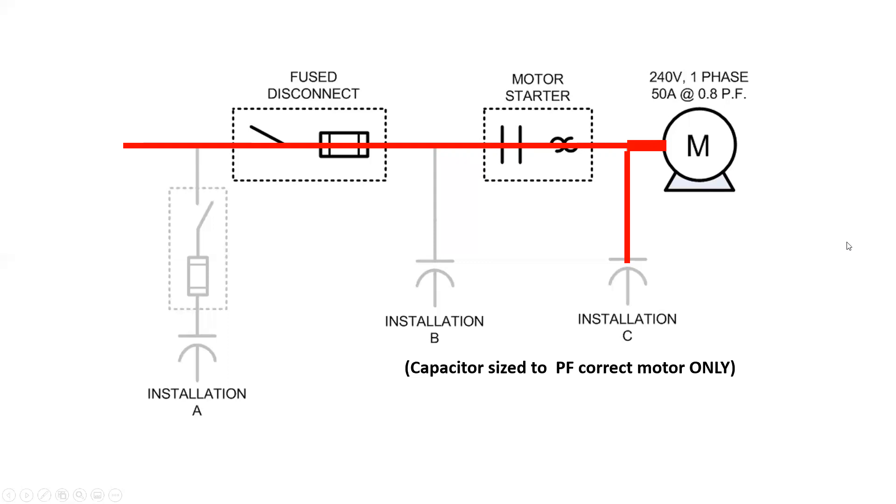